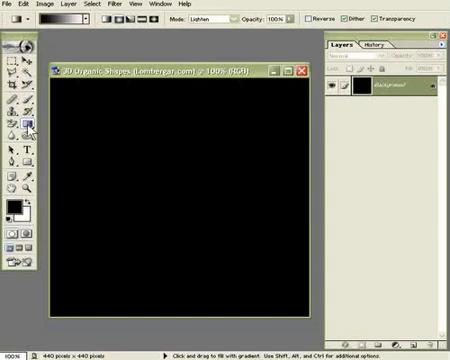
mouse_move(22, 129)
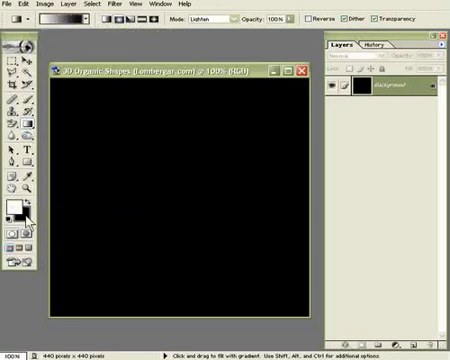
mouse_move(20, 225)
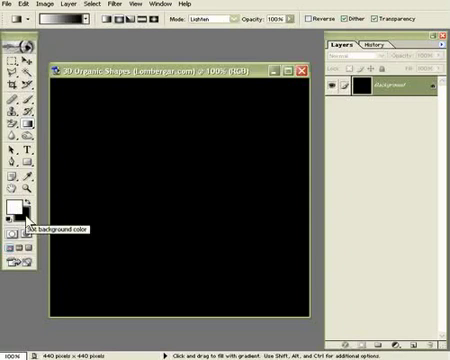
mouse_move(210, 22)
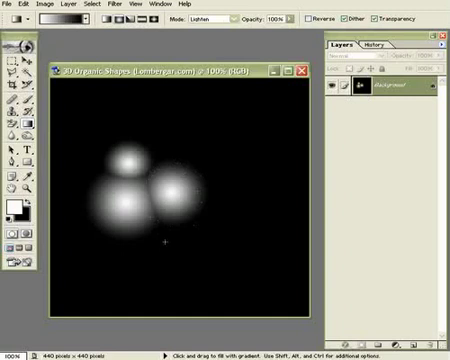
Step: Select the radial gradient tool in Lighten mode for painting white glows
left_click(155, 235)
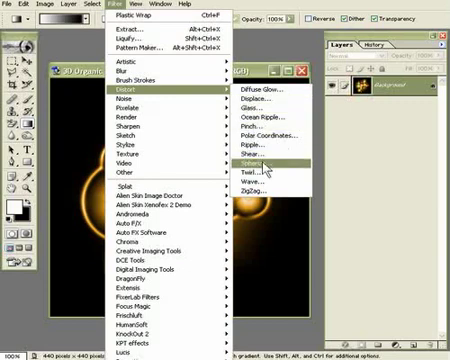
Step: Choose Filter > Distort > Wave for the golden outline shapes
left_click(307, 168)
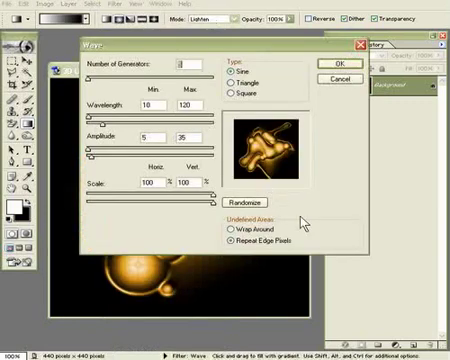